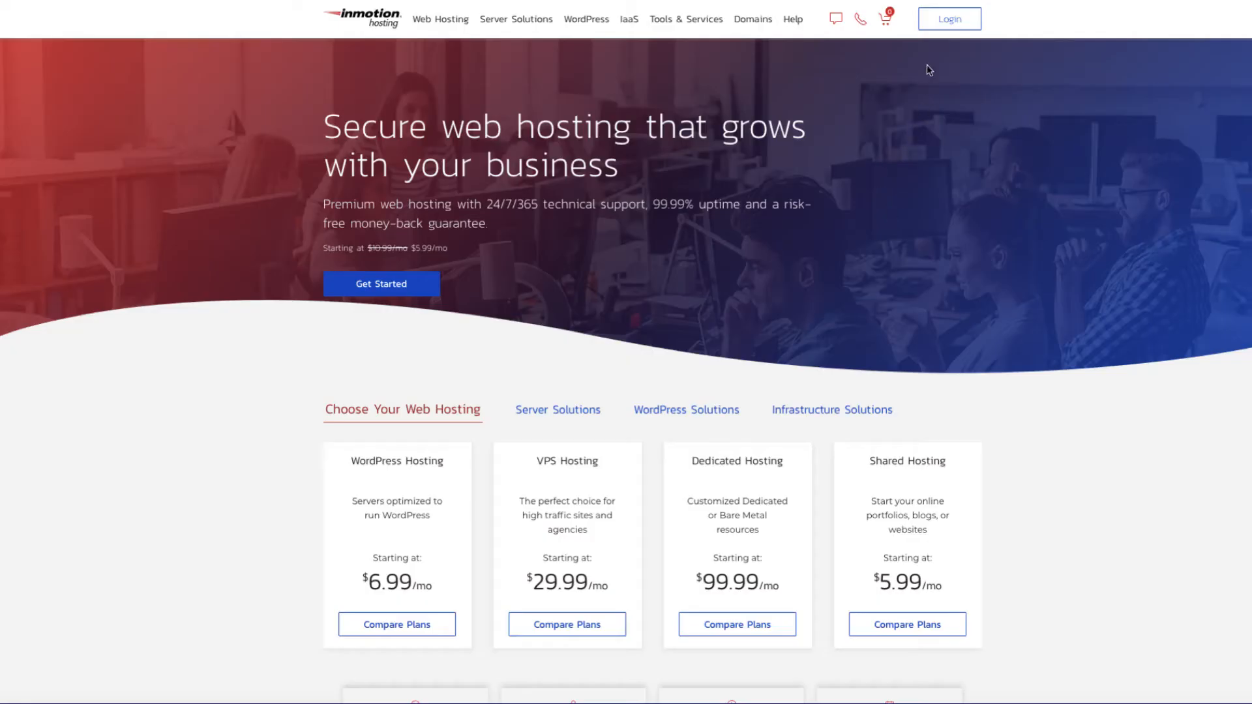
mouse_move(949, 18)
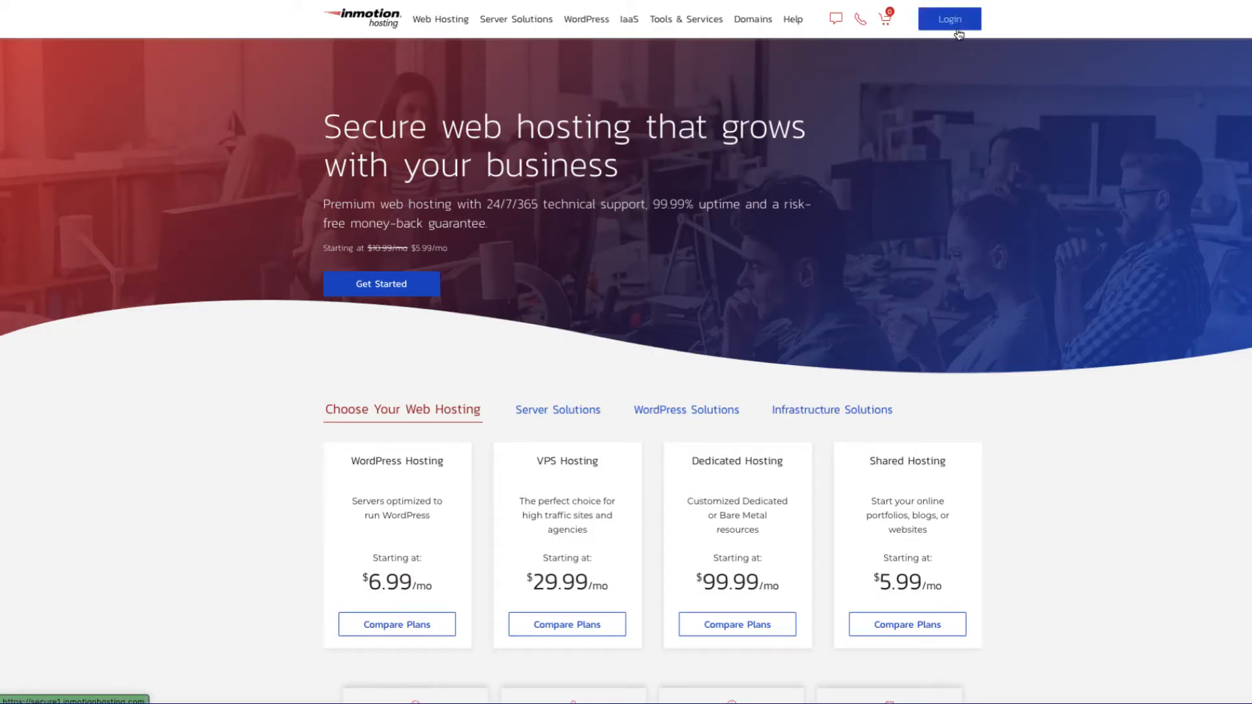
Step: Log into AMP through the reCAPTCHA and open the Website Transfer Request form
left_click(949, 19)
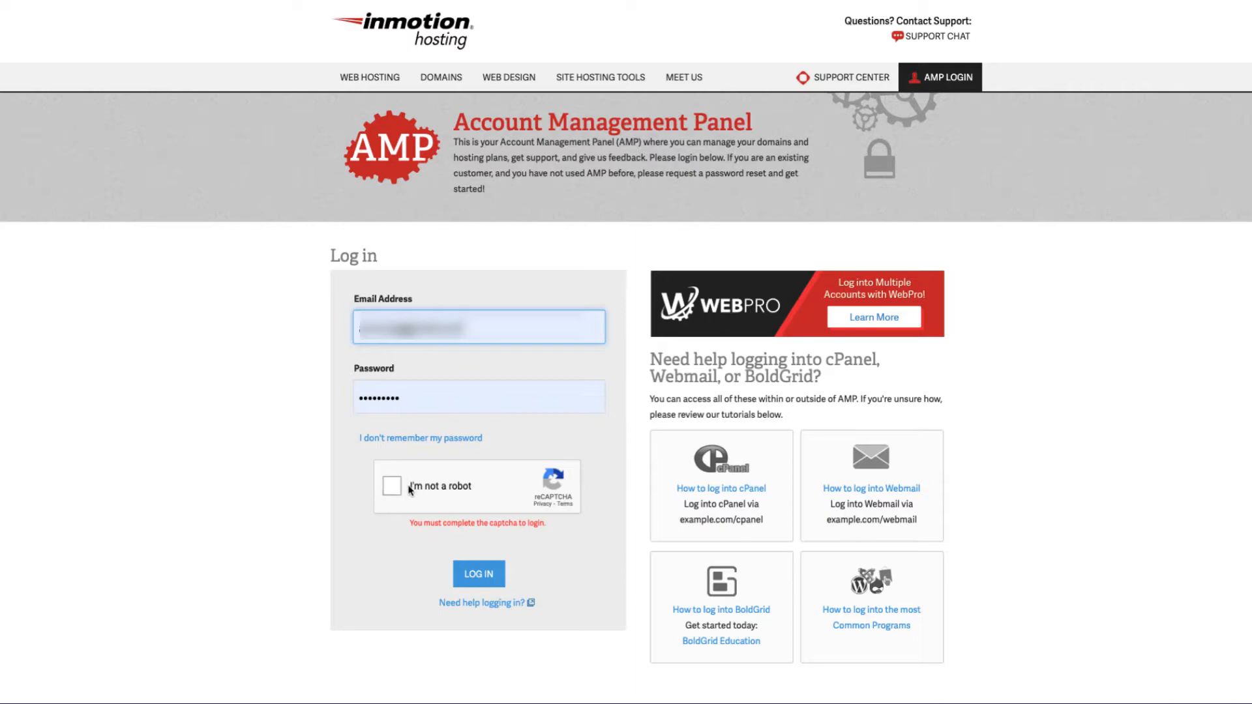
left_click(392, 486)
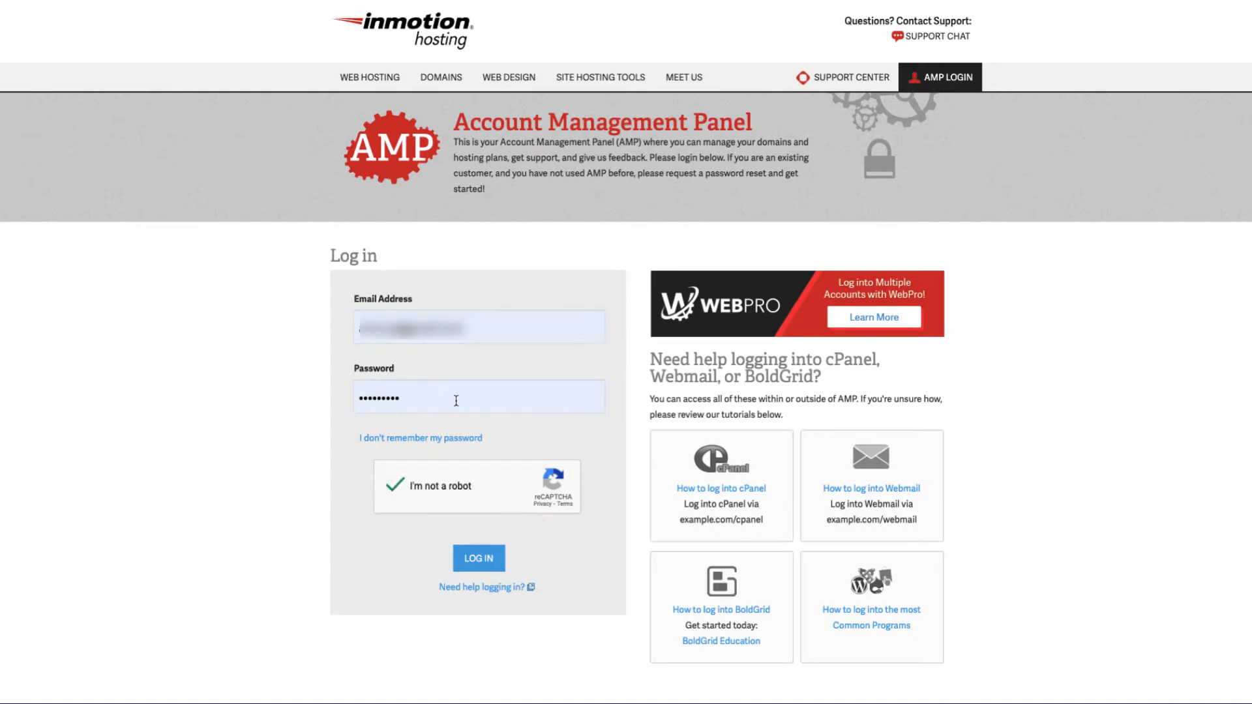
left_click(478, 558)
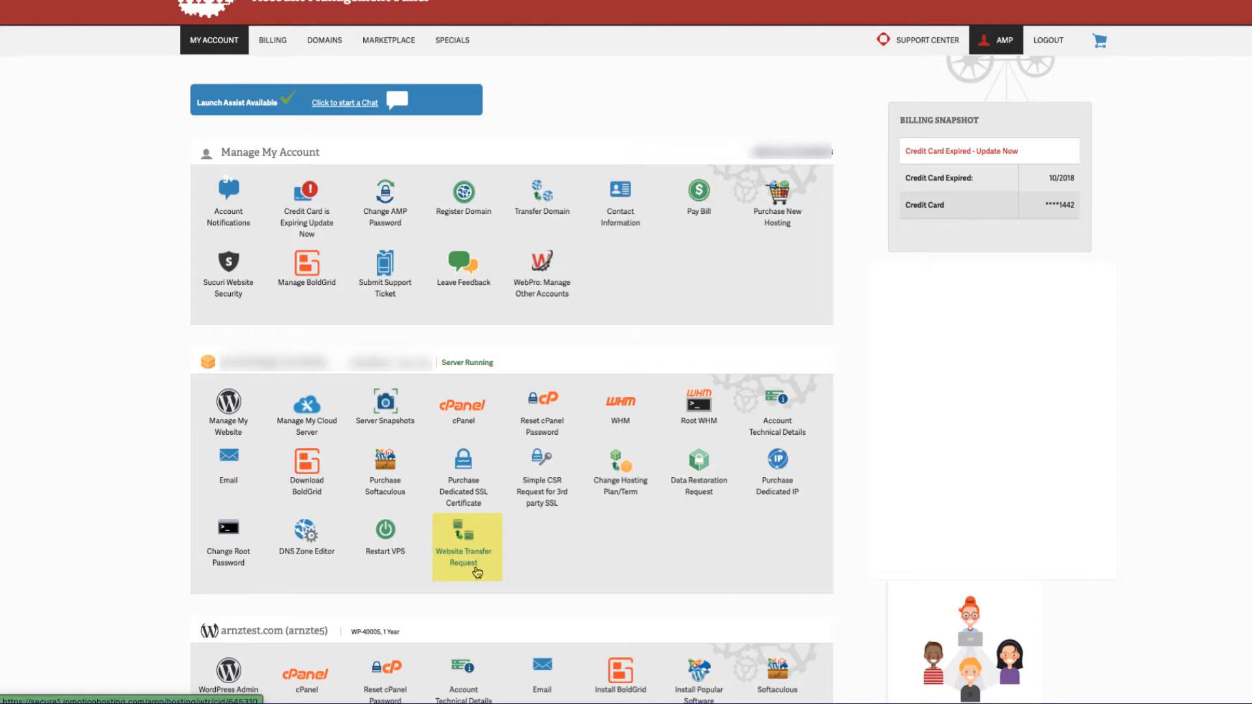
left_click(466, 555)
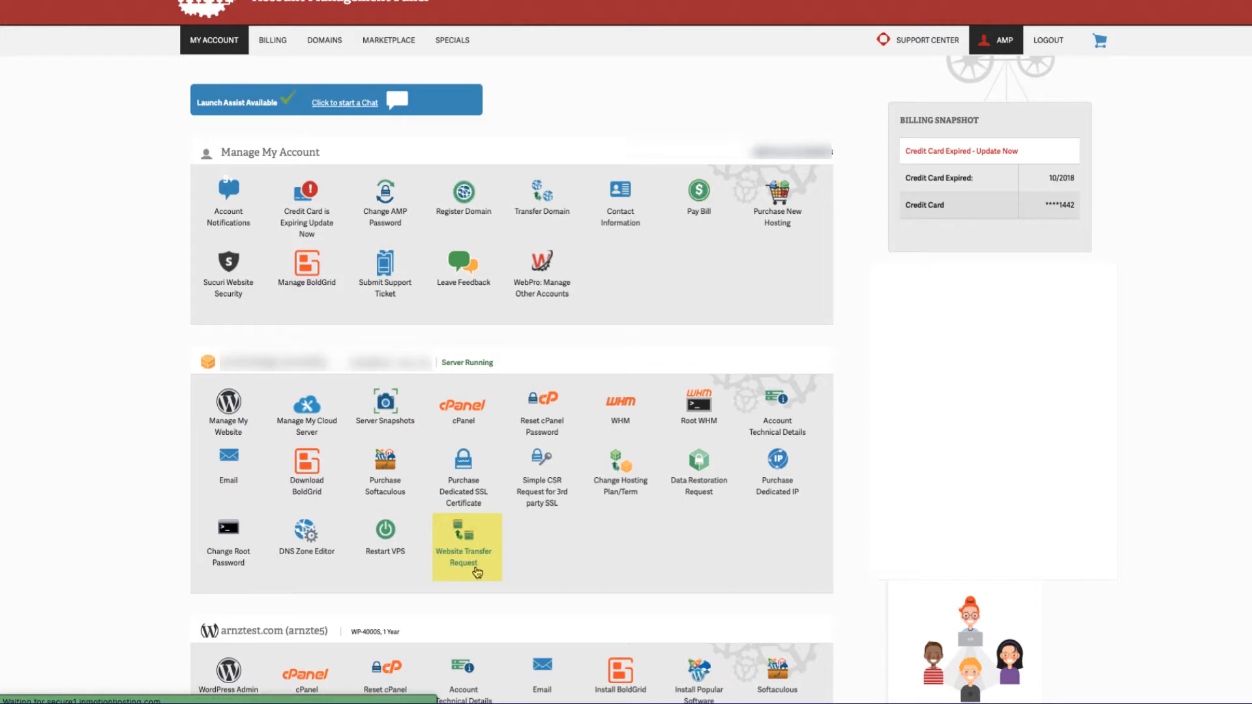
left_click(466, 543)
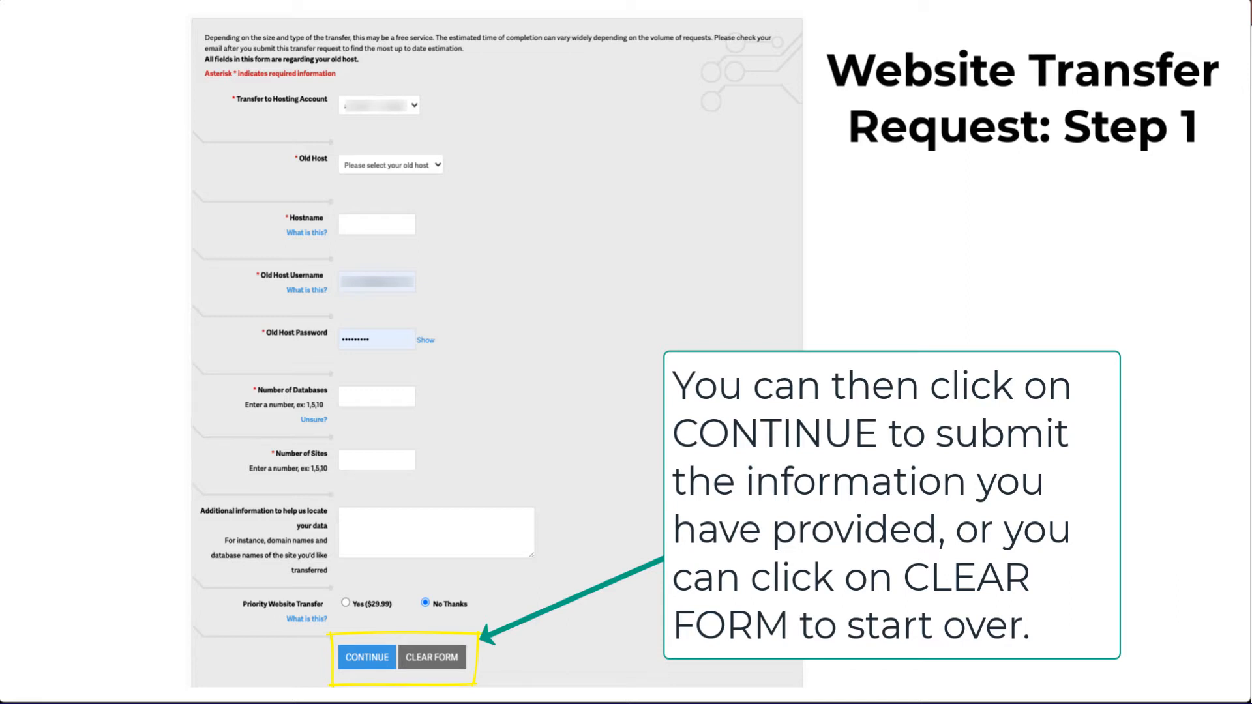
Step: Submit the Step 1 transfer details with priority transfer declined
left_click(366, 658)
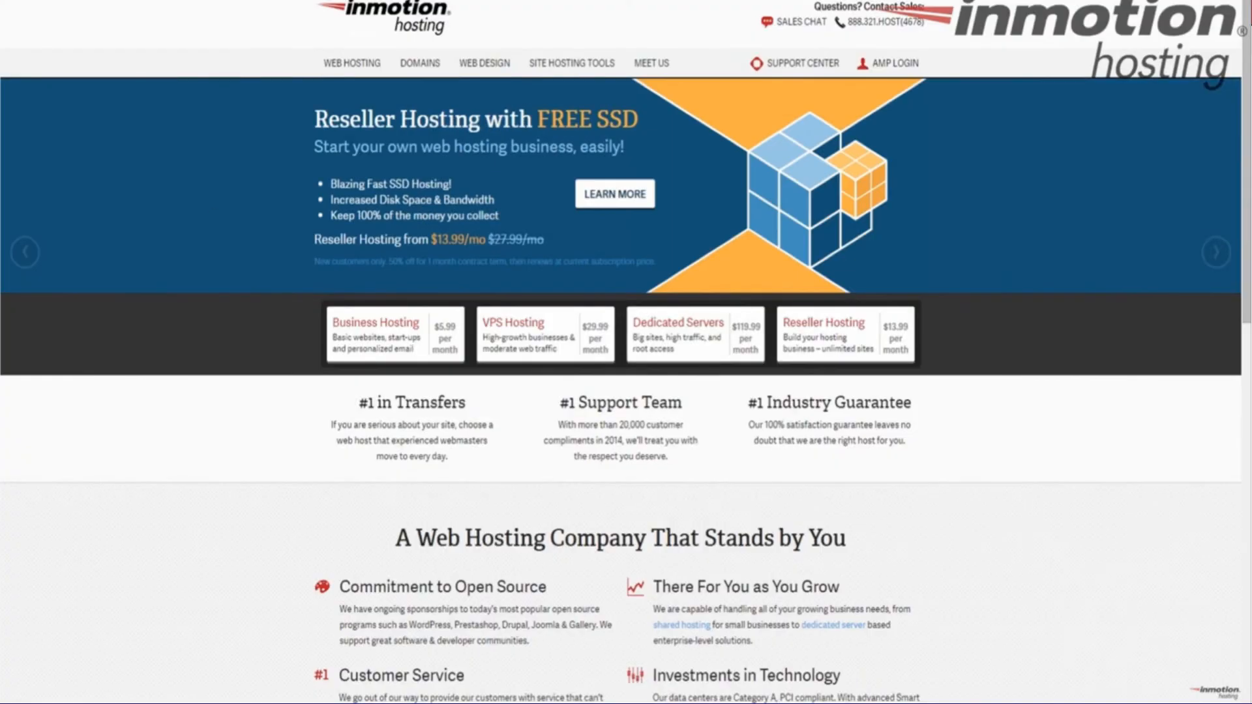
Step: Go from the homepage to the AMP Restart VPS page
left_click(892, 63)
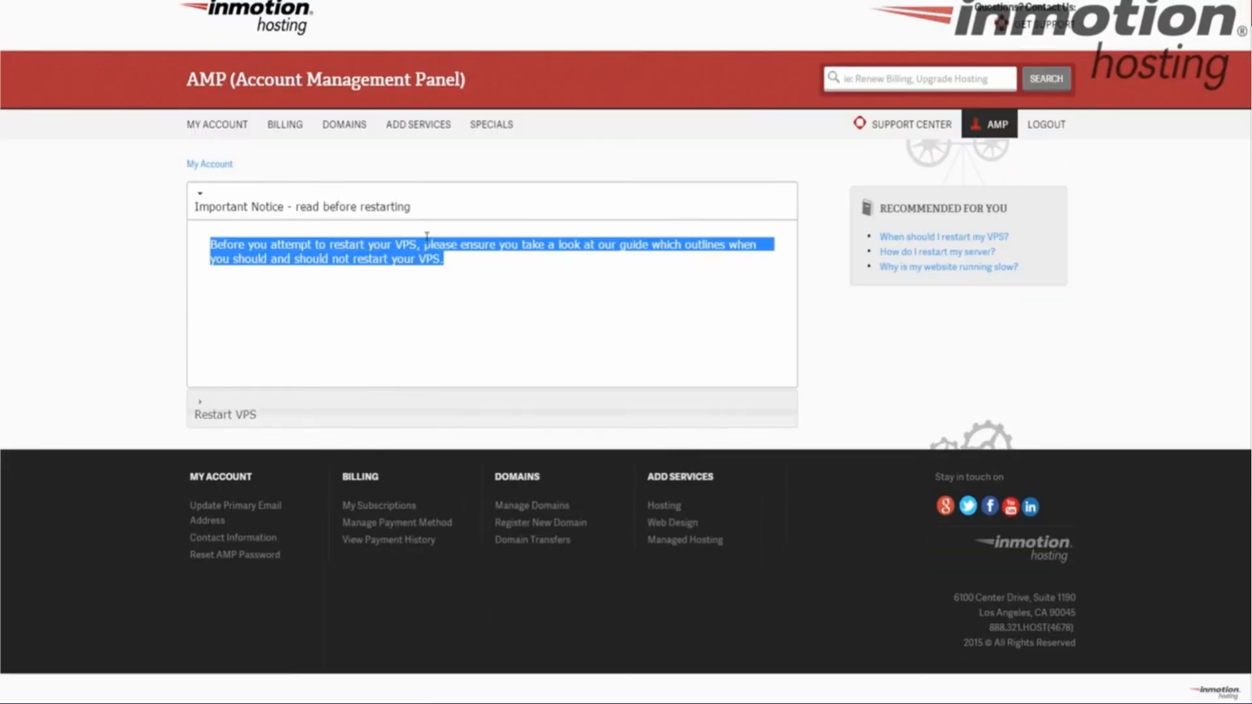